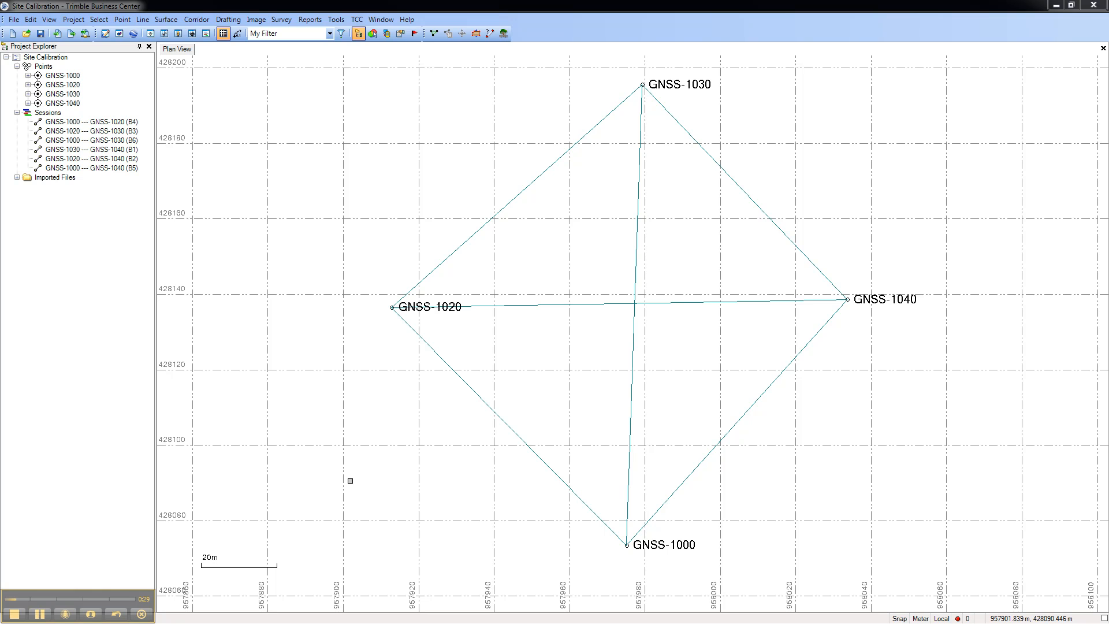
pyautogui.moveTo(509, 207)
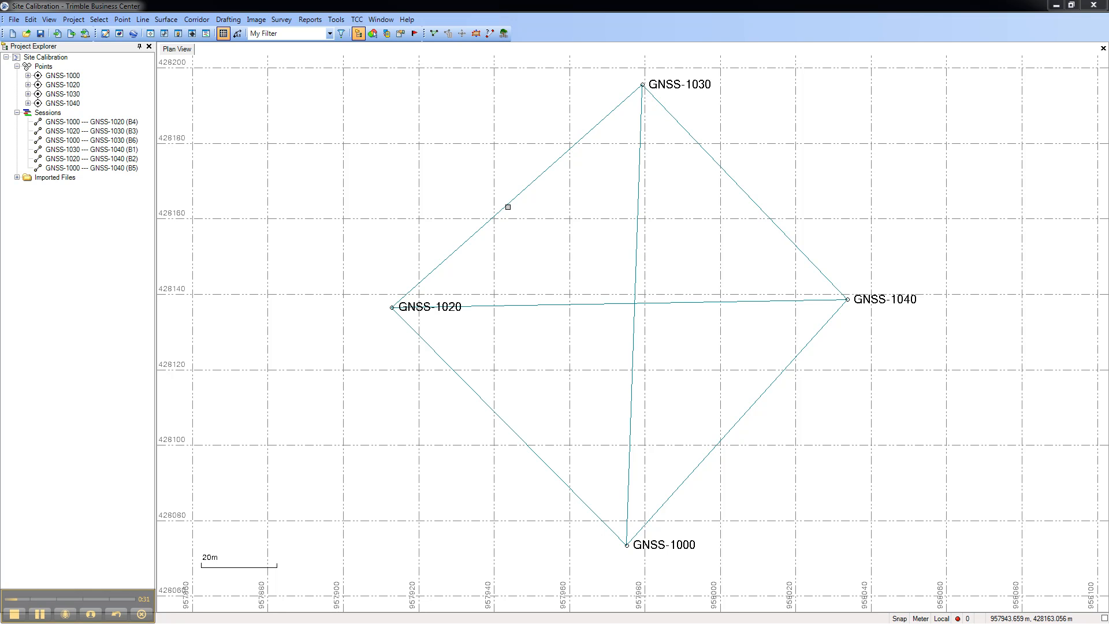
# Step: Open the context menu for the GNSS-1020—GNSS-1030 baseline in Plan View
pyautogui.rightClick(508, 206)
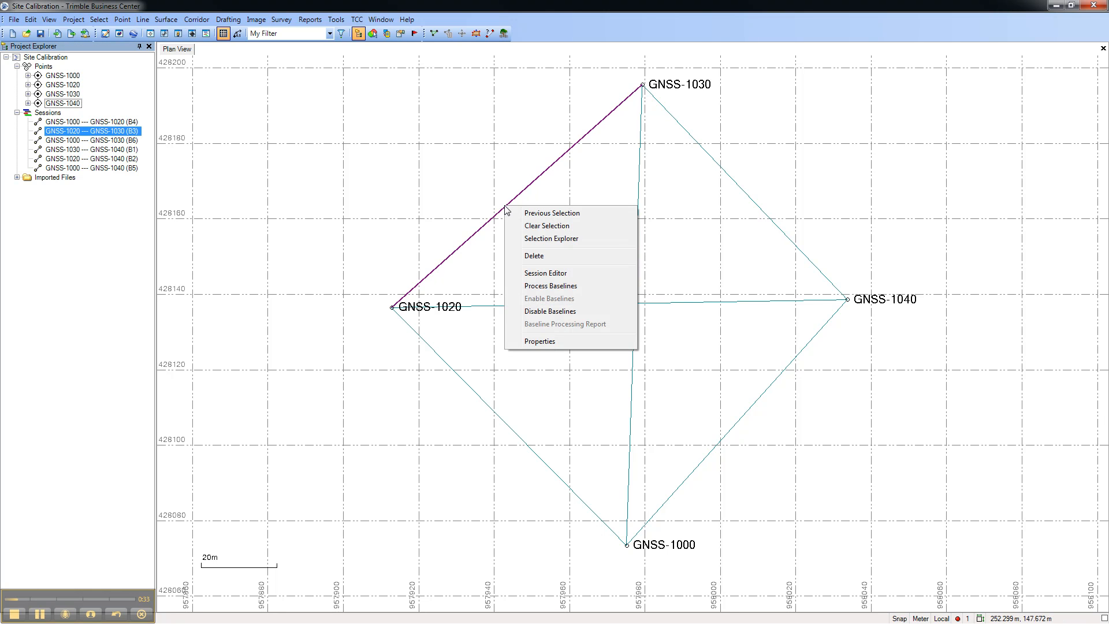
pyautogui.moveTo(539, 273)
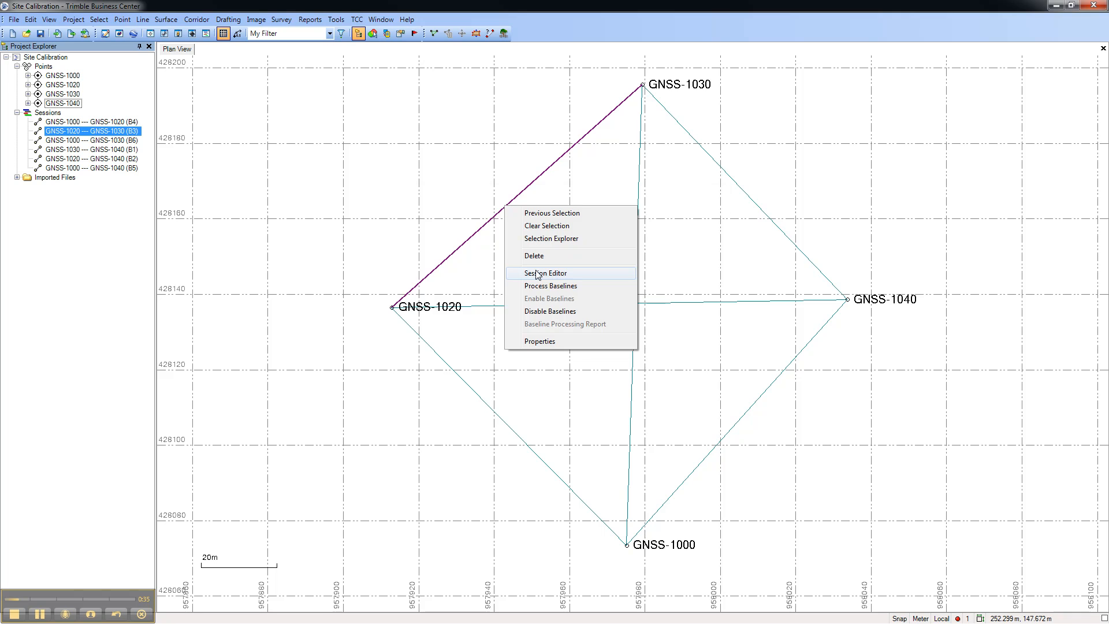
# Step: Launch Session Editor for the GNSS-1020—GNSS-1030 baseline and maximize its window
pyautogui.click(545, 273)
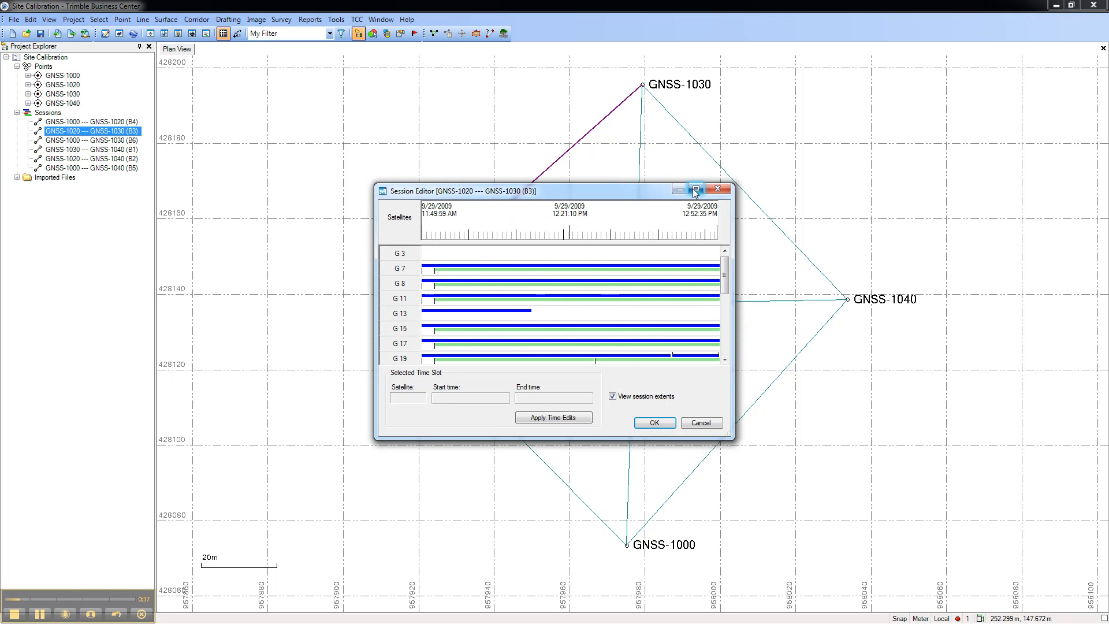
pyautogui.click(694, 189)
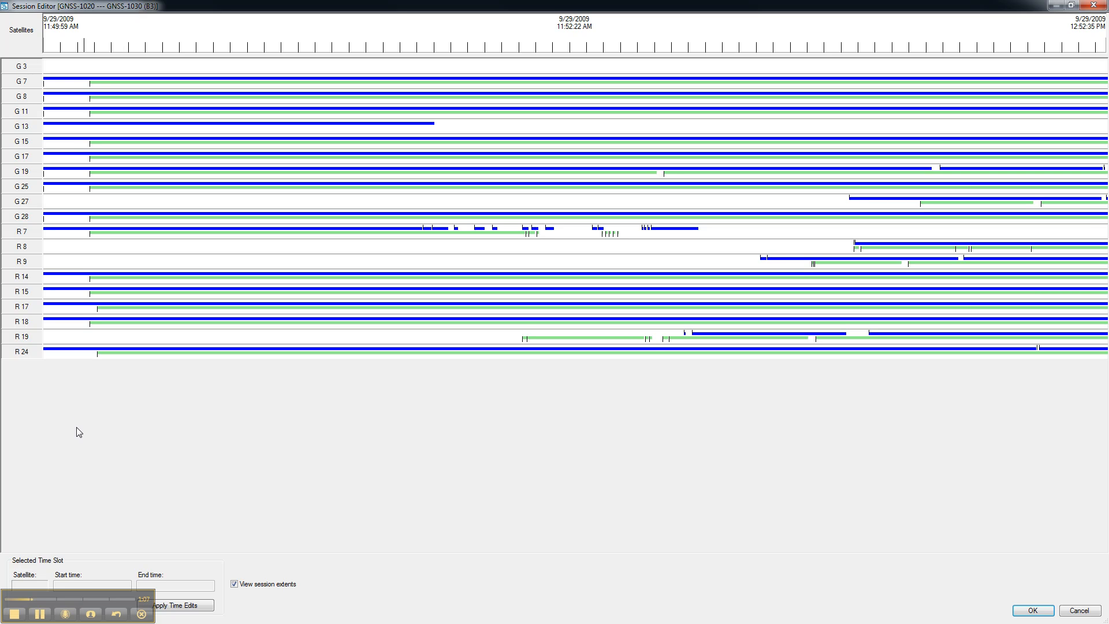
pyautogui.moveTo(74, 413)
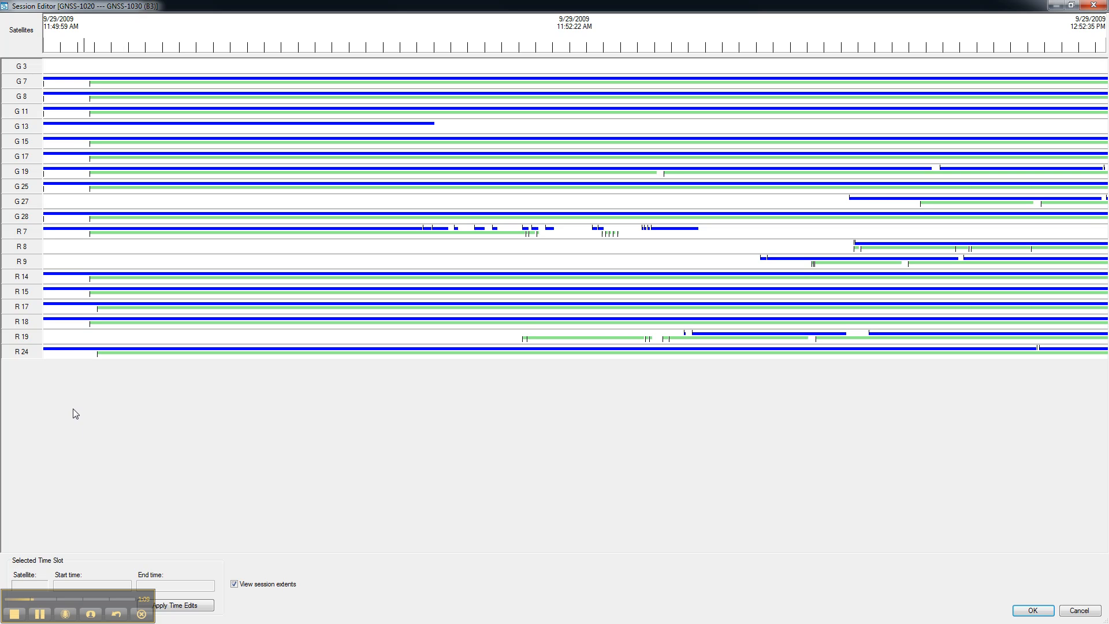
pyautogui.click(20, 231)
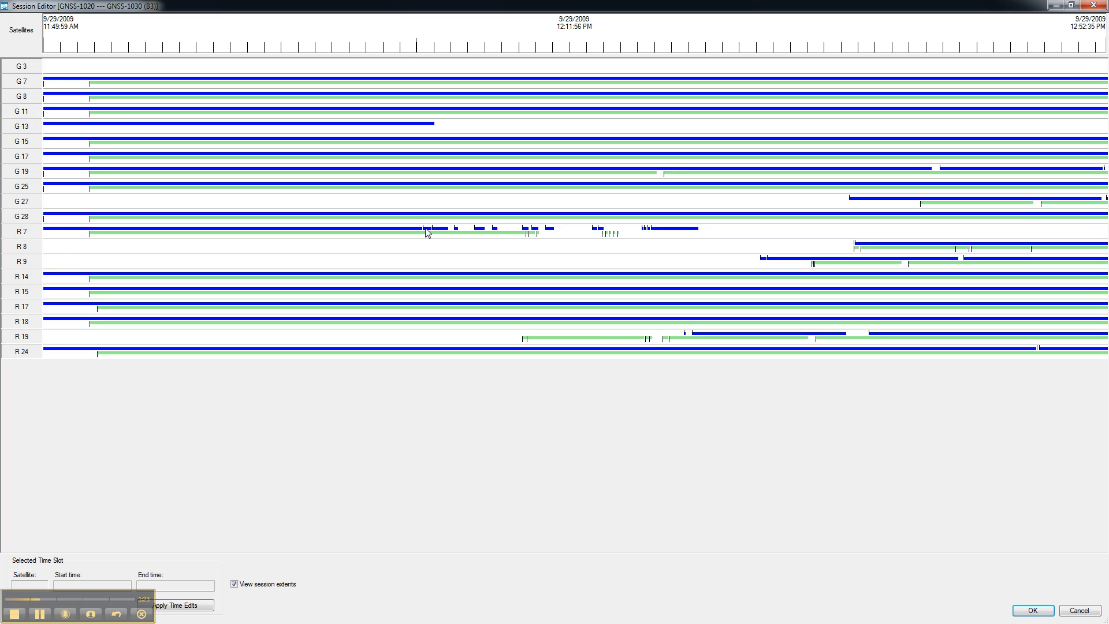
# Step: Disable the fragmented tracking windows on satellites R7 and R9 and accept the changes
pyautogui.moveTo(417, 230); pyautogui.dragTo(700, 230)
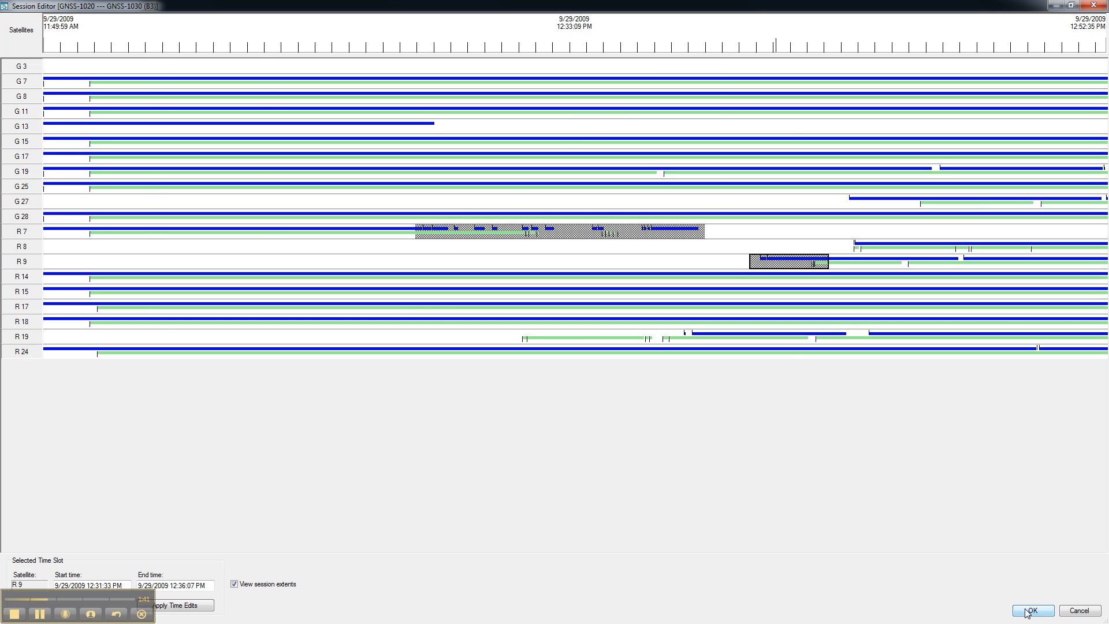
pyautogui.click(1033, 610)
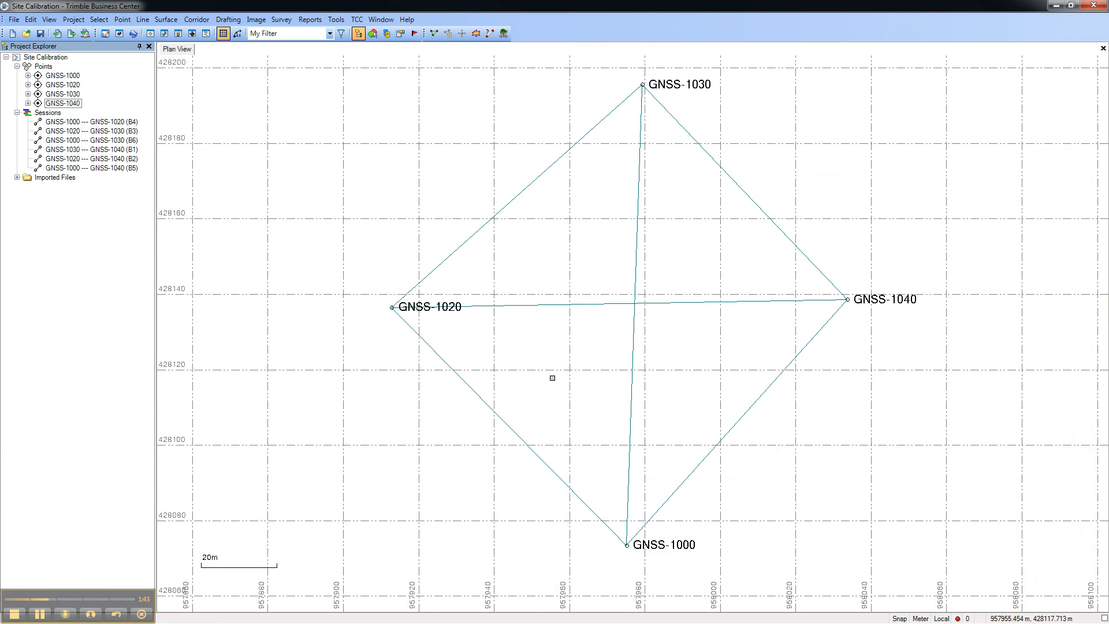